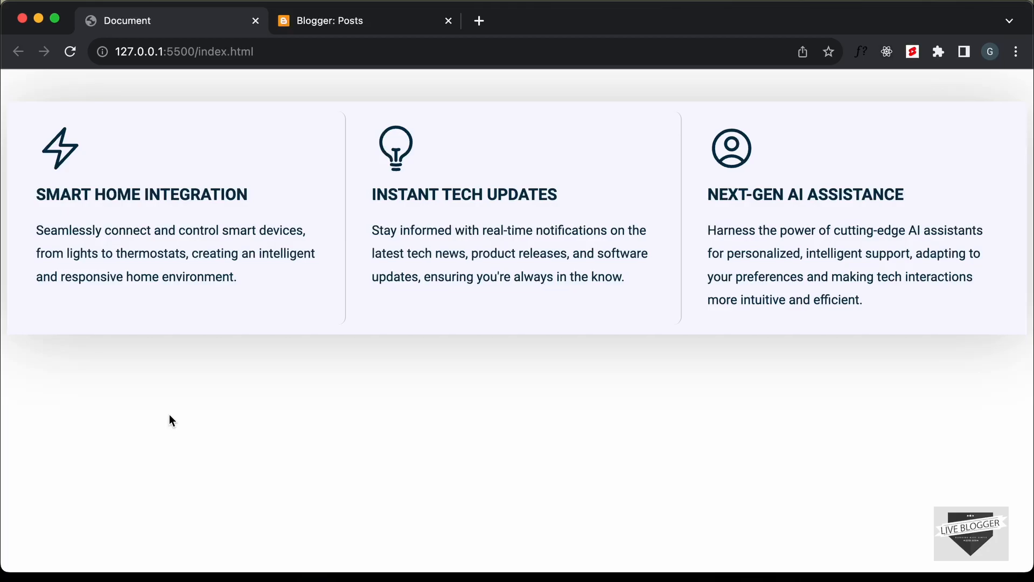
mouse_move(186, 360)
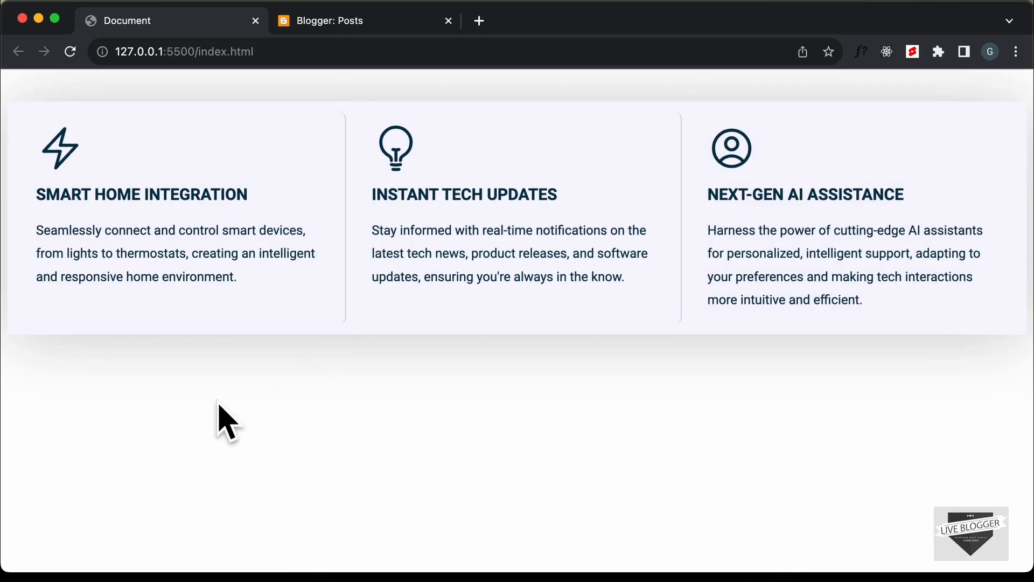
mouse_move(3, 348)
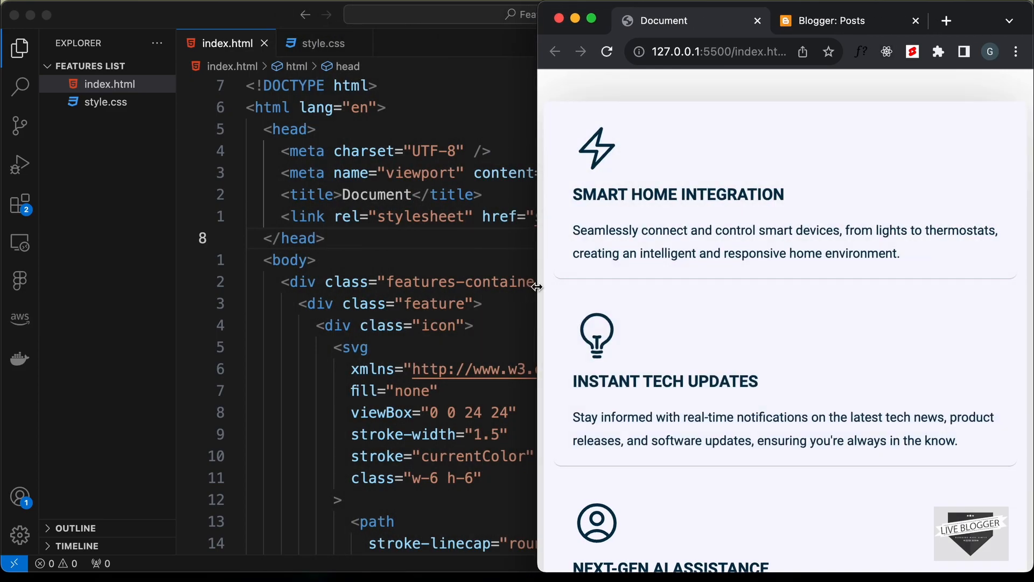
- Show the Live Blogger posts list, briefly checking the local features page preview
click(833, 21)
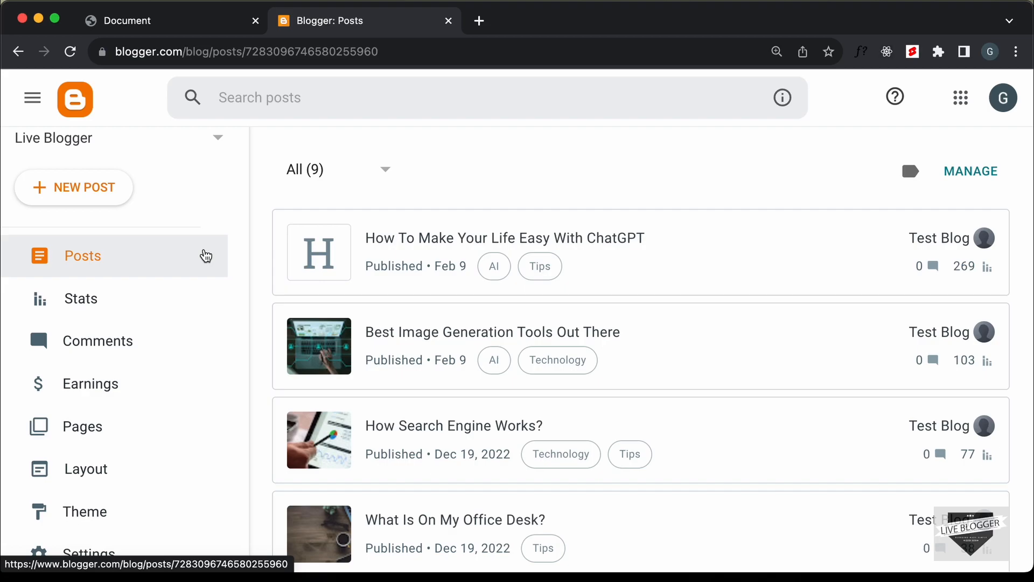
click(170, 21)
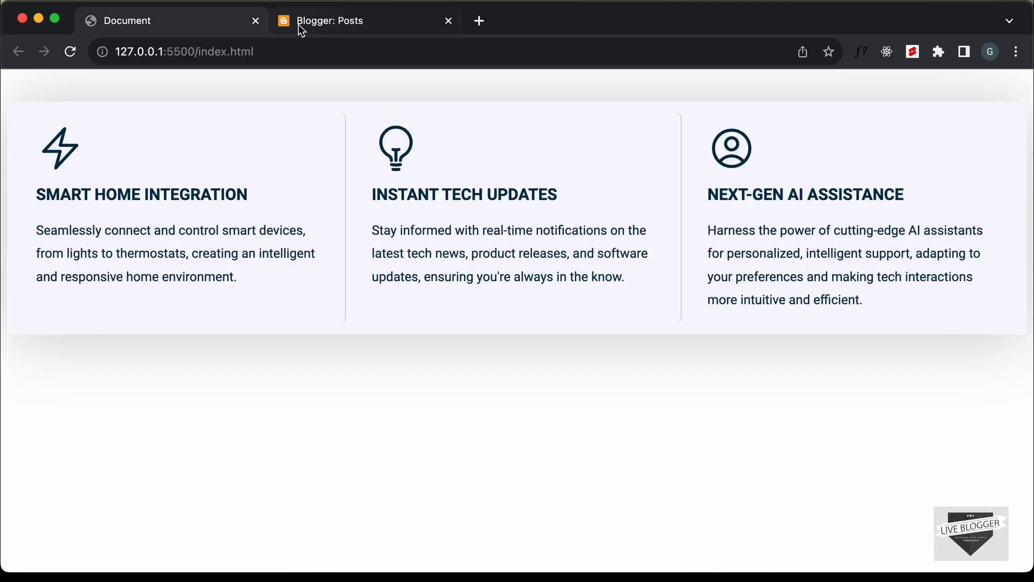
click(336, 20)
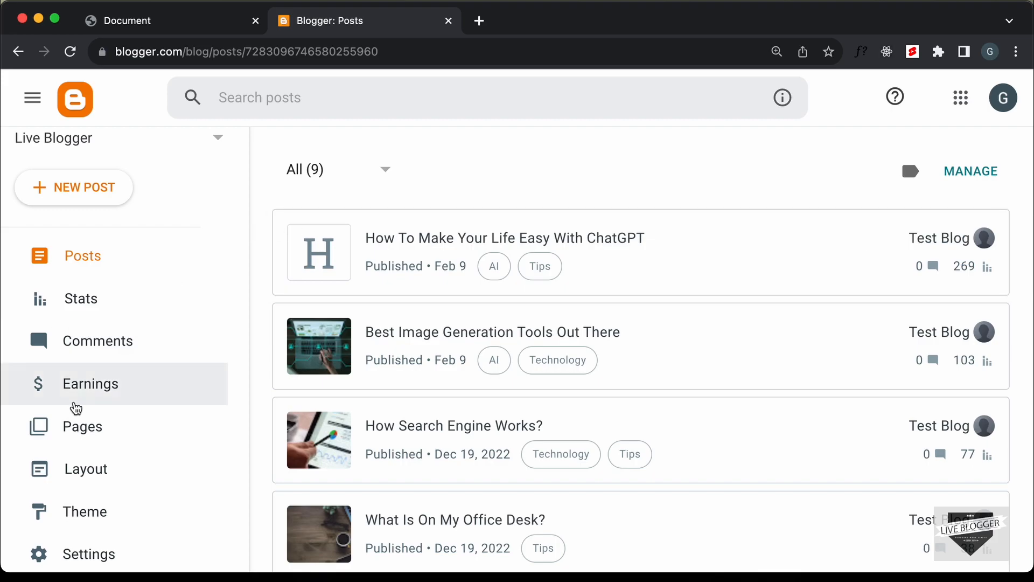
mouse_move(202, 207)
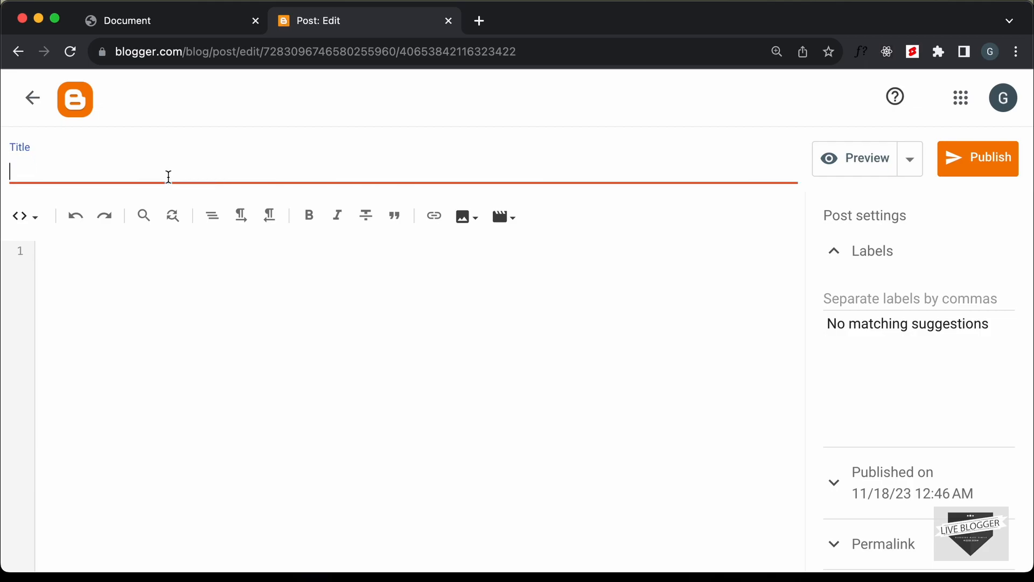
- Create a new post titled 'Features of Our App' and reach the editing view choices
text(Features of Our App)
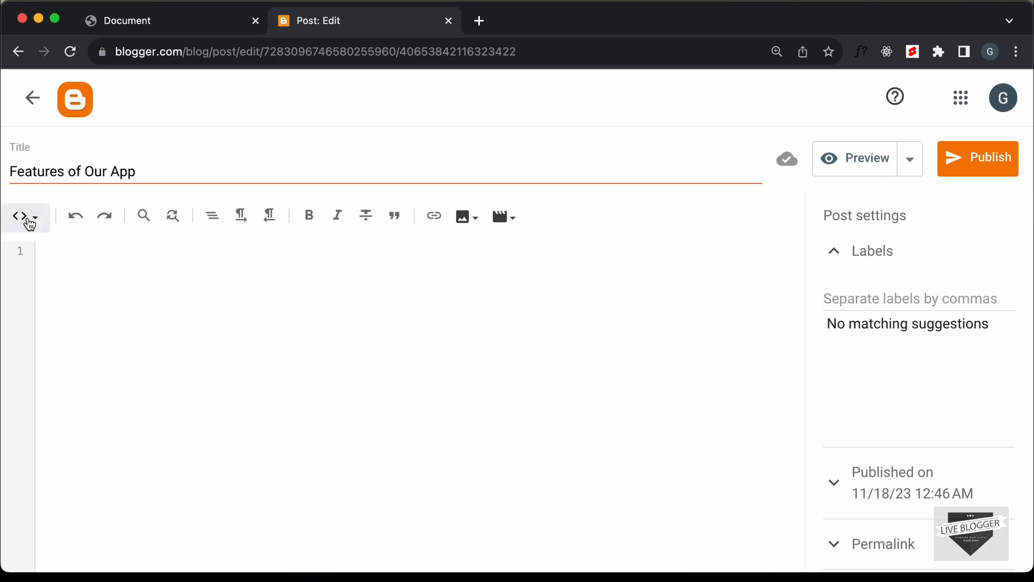
click(26, 217)
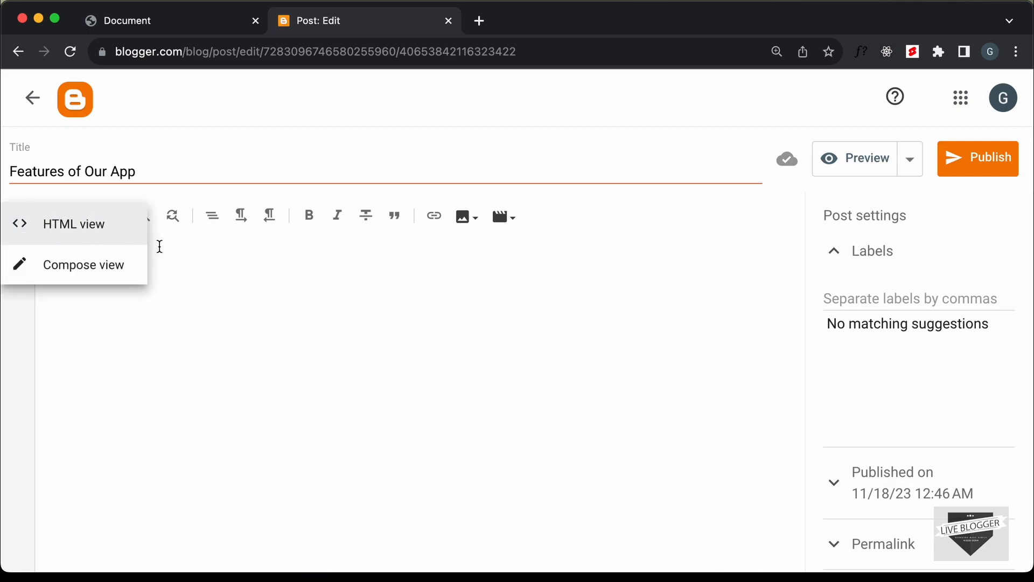
- Switch the post body to HTML view and write an empty <style></style> block
click(75, 224)
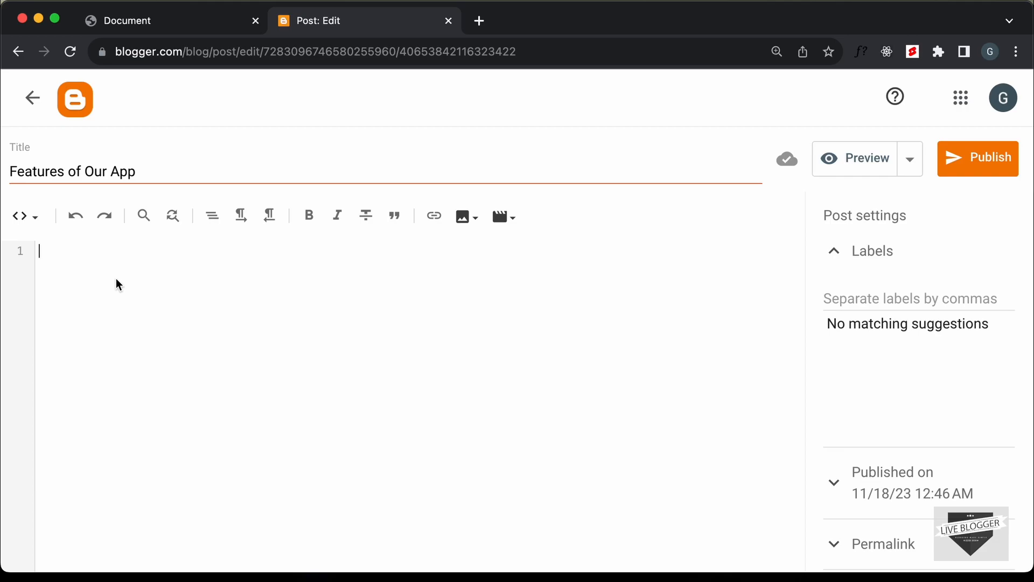
text(<style>)
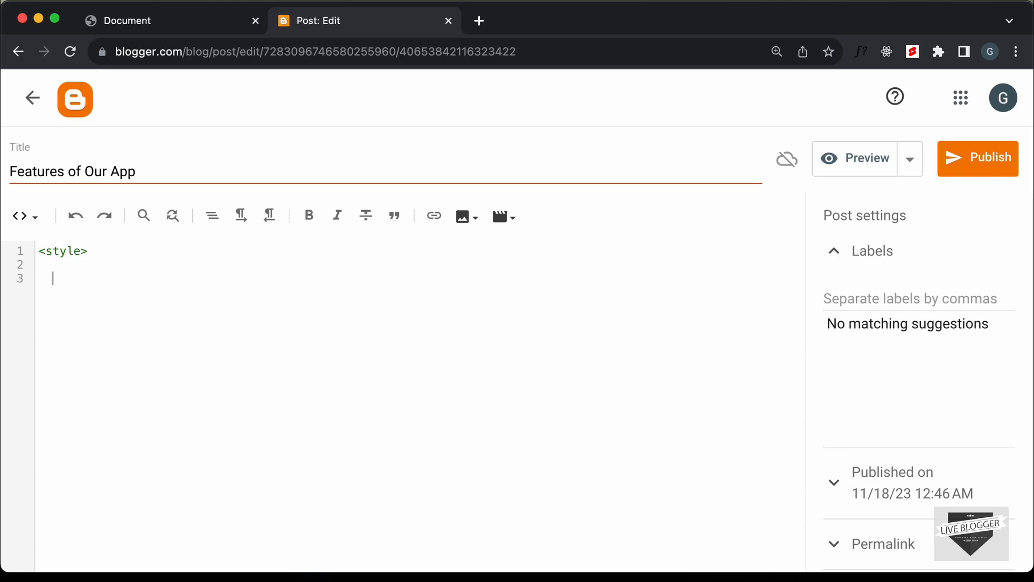
text(<.st)
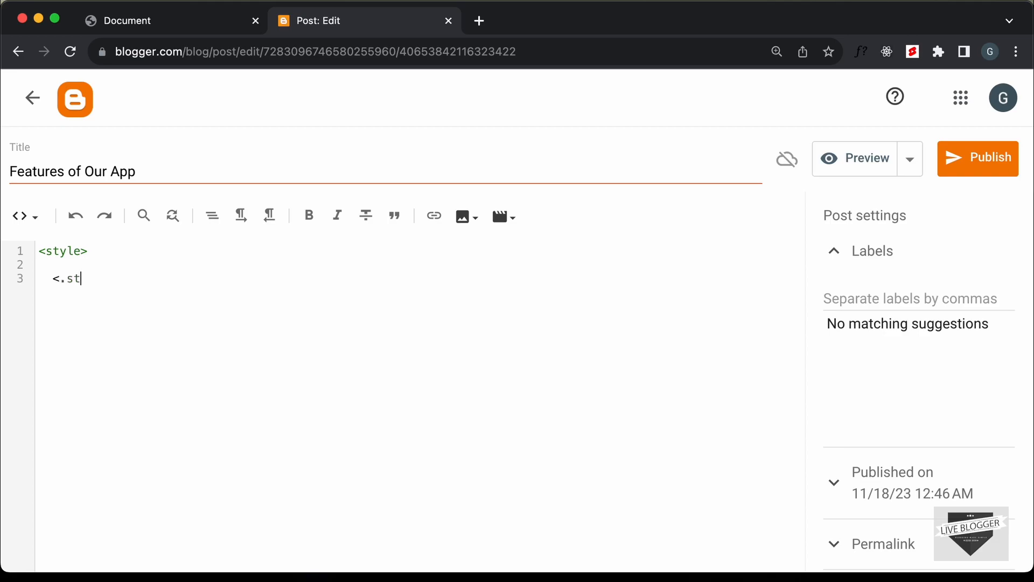
text(</style)
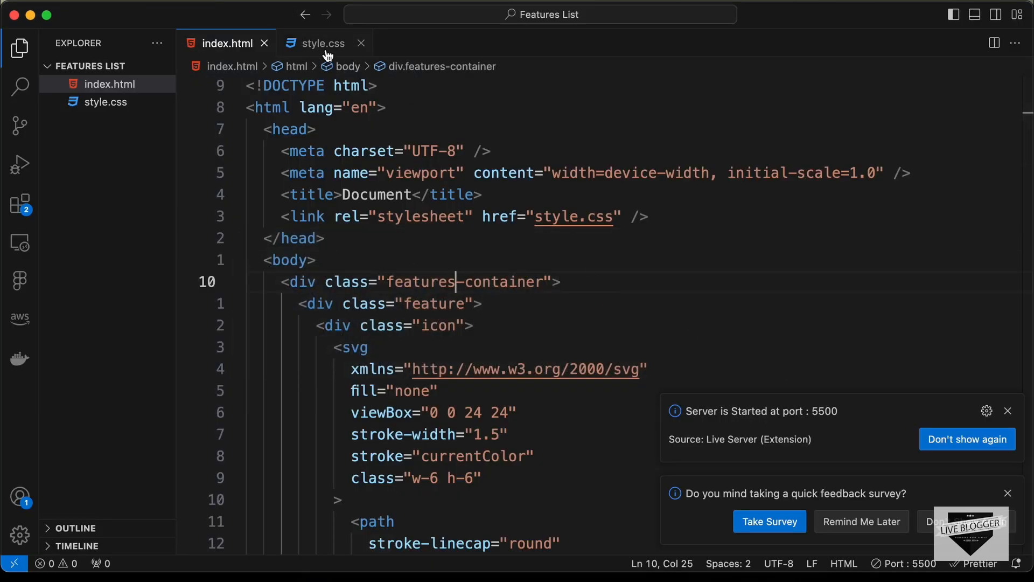
click(322, 43)
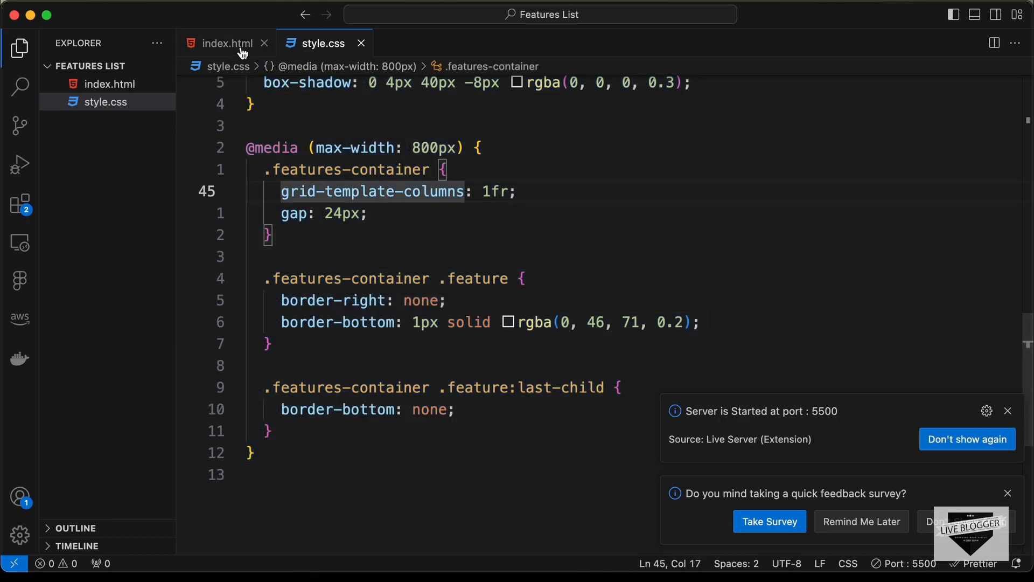
- Review the index.html features-container markup down to the AI card
click(226, 44)
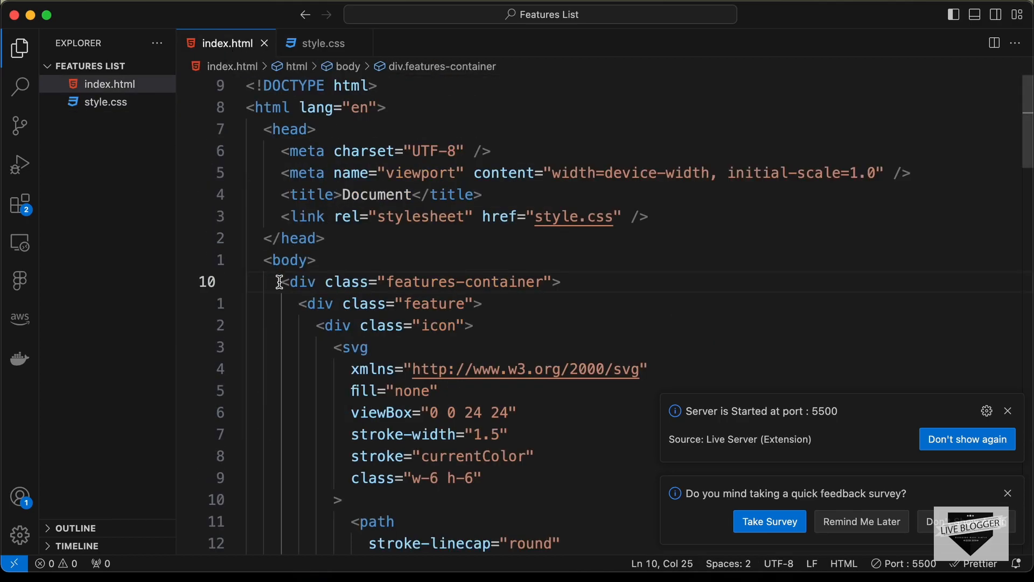
scroll(down, 3)
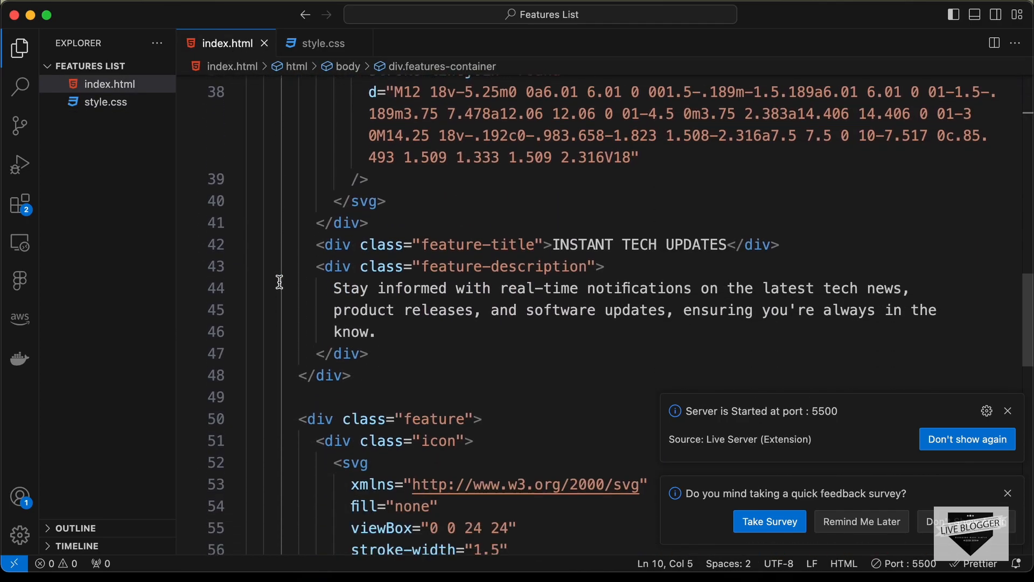
scroll(down, 3)
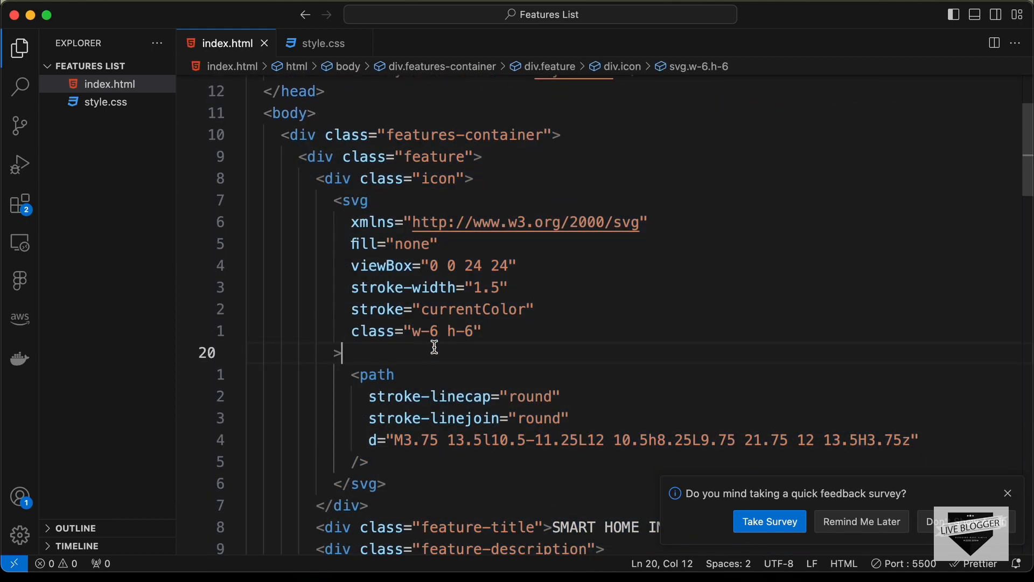
mouse_move(342, 208)
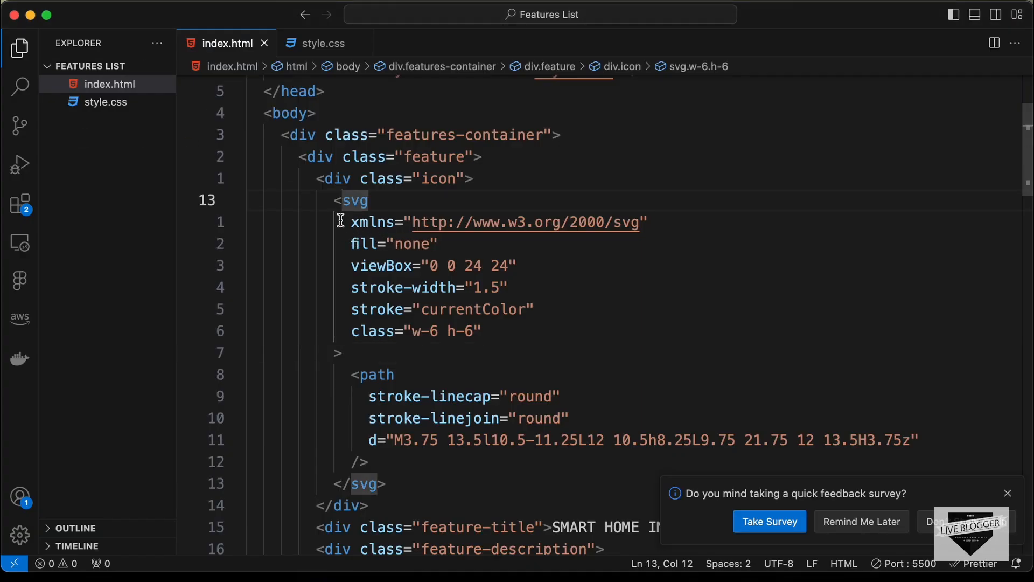
scroll(down, 3)
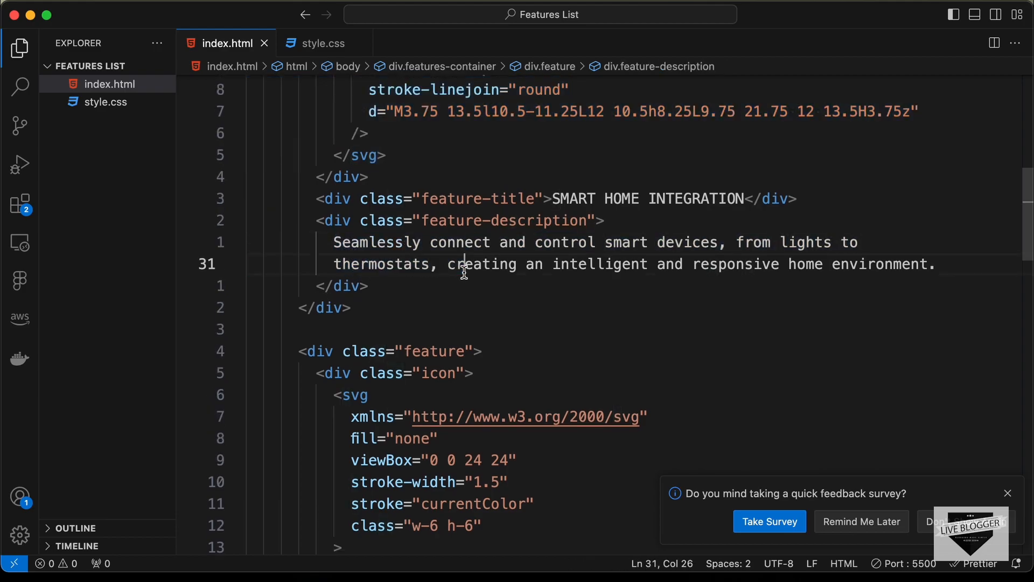
scroll(down, 3)
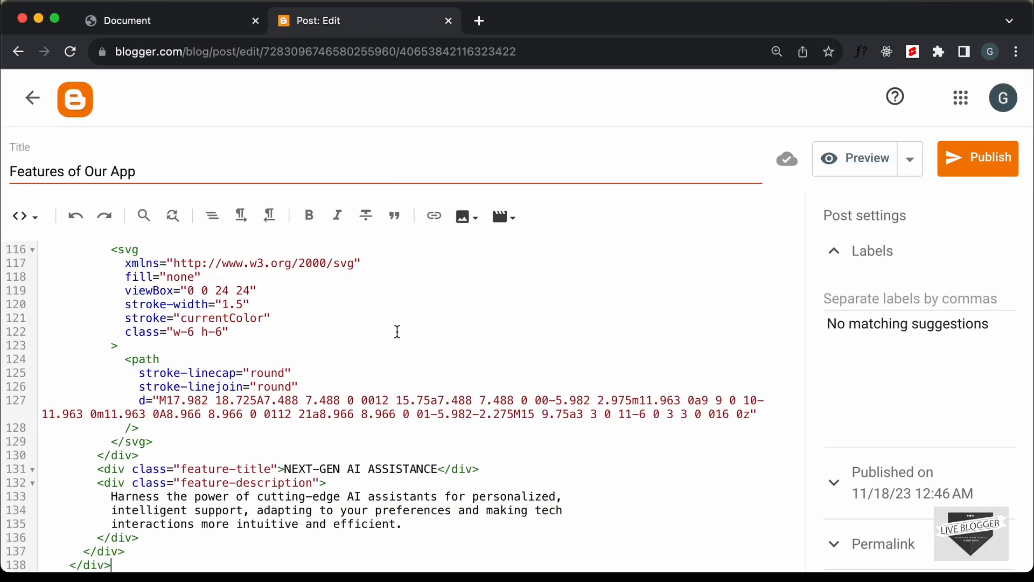
mouse_move(988, 158)
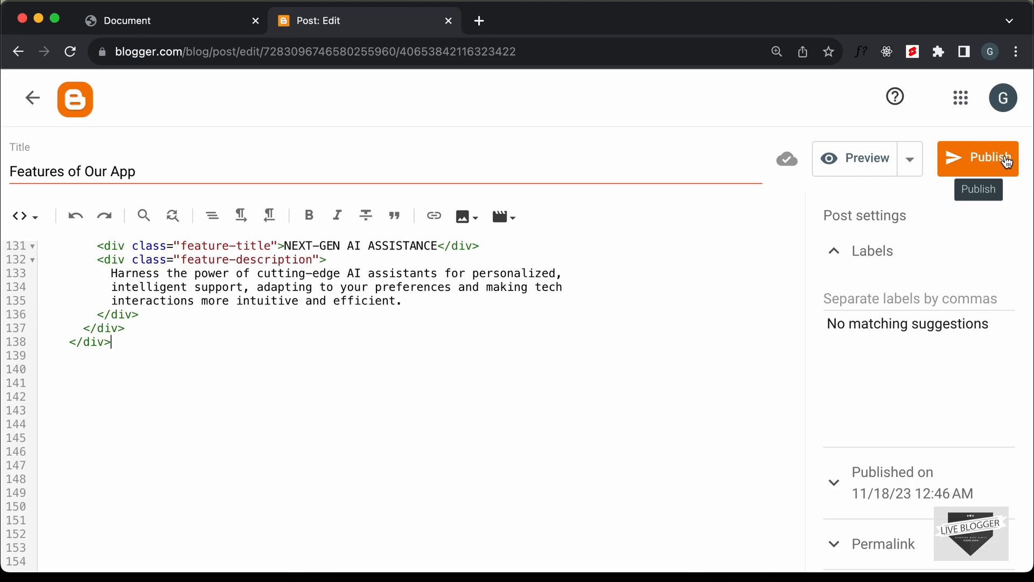
- Publish the post, confirm it, and view it live on the blog
click(986, 157)
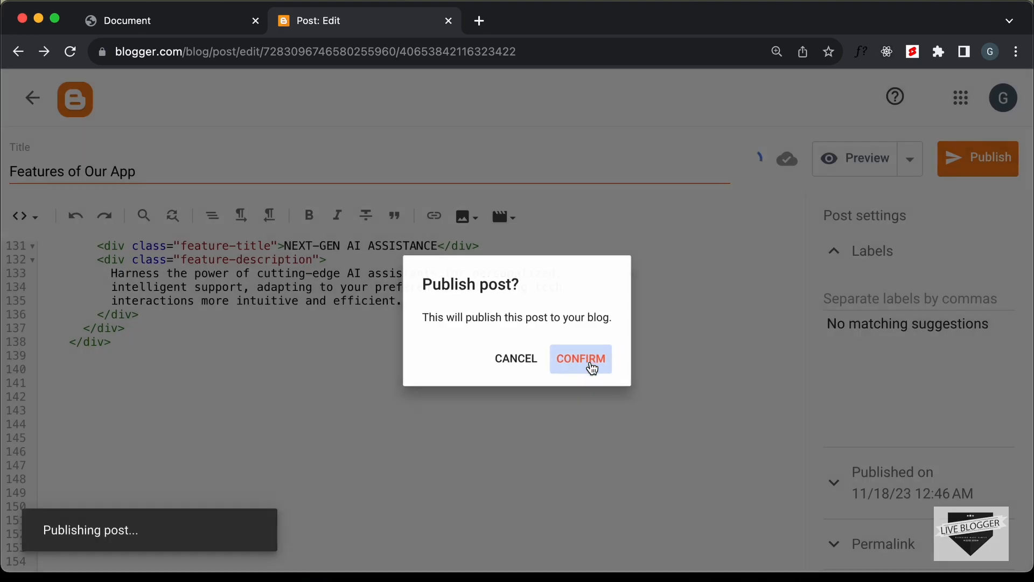
click(580, 358)
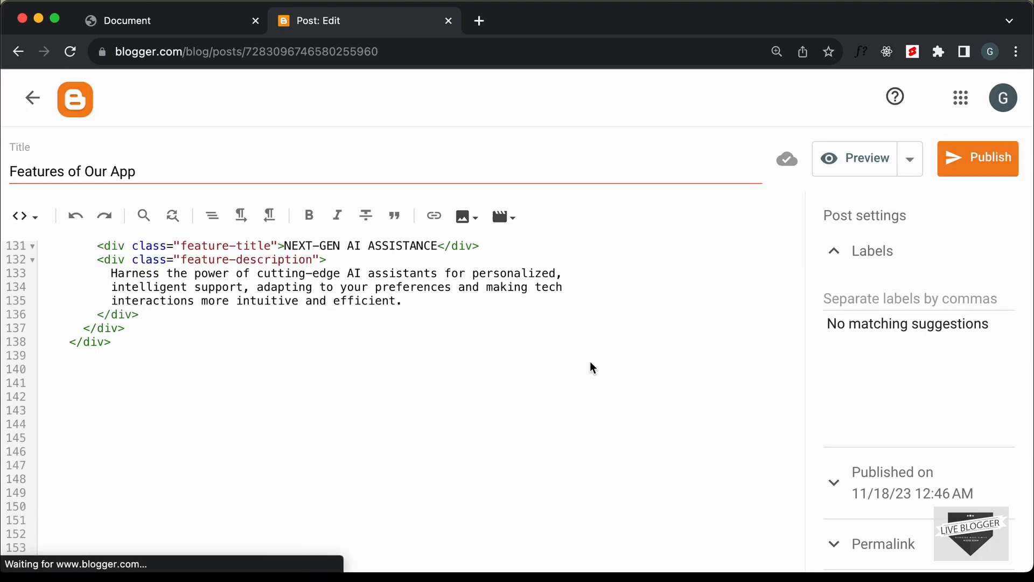
click(33, 98)
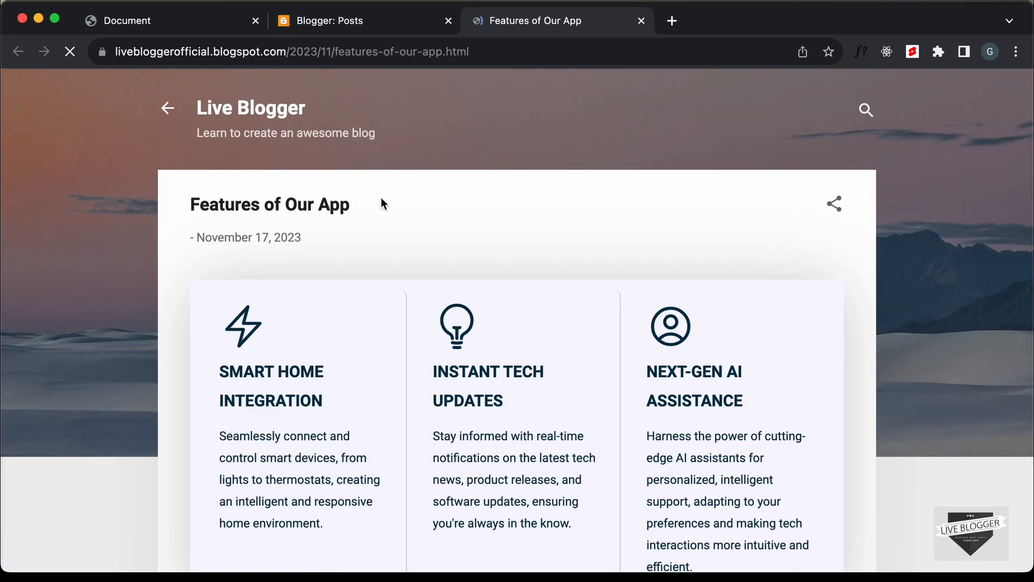
- Scroll the live post and hover each feature card to see it darken and rise
scroll(down, 3)
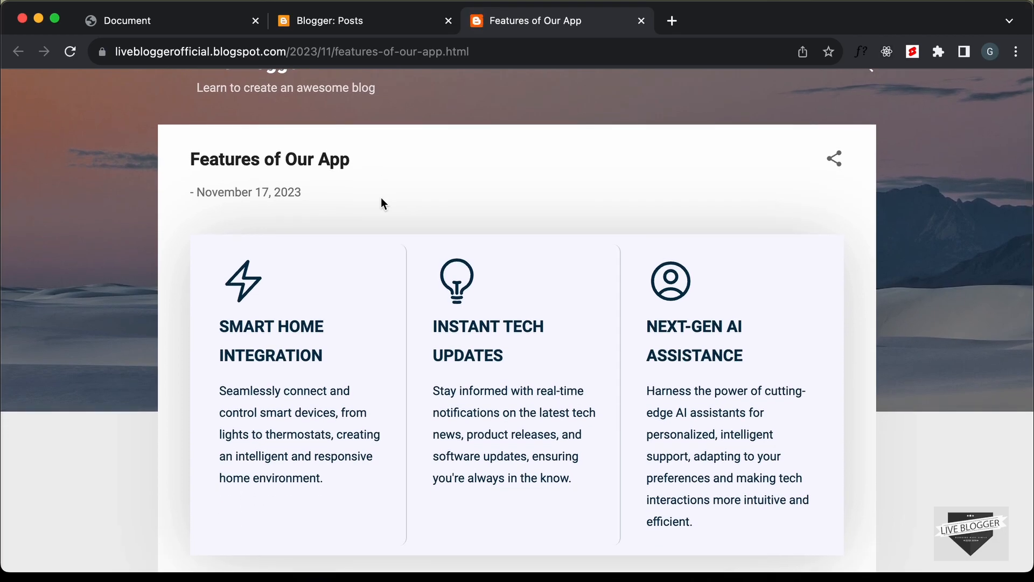
mouse_move(516, 298)
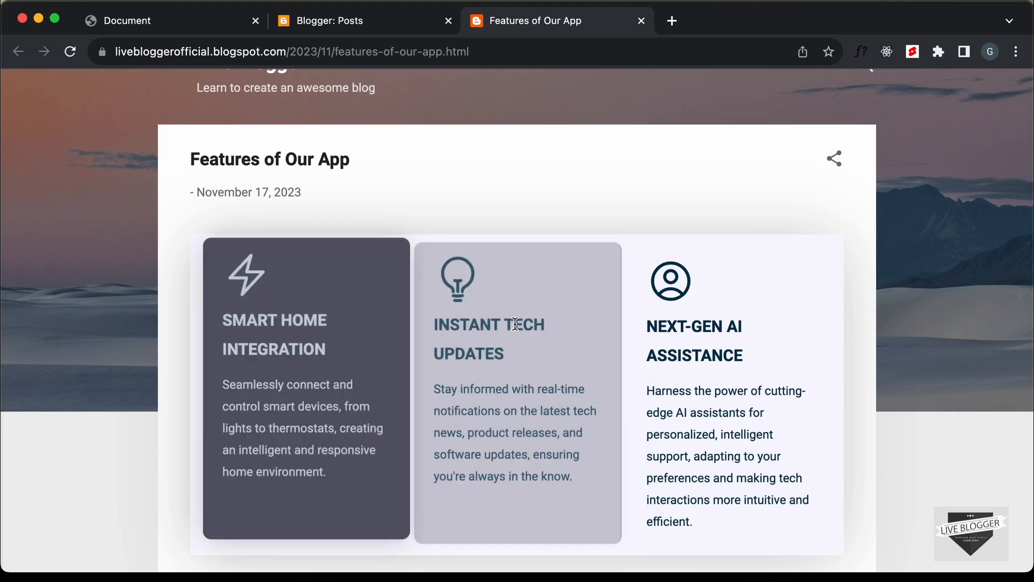
scroll(down, 3)
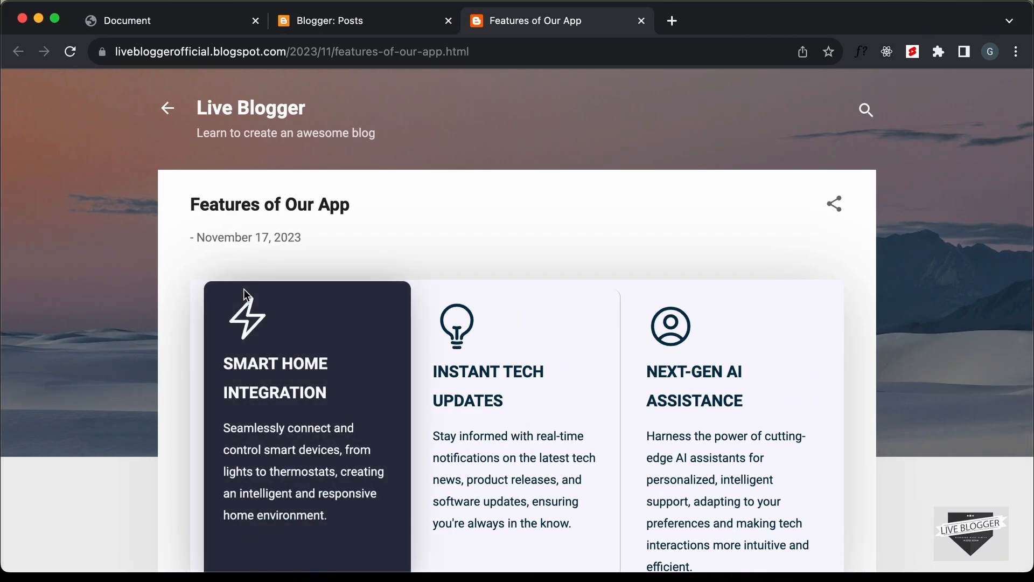
mouse_move(548, 218)
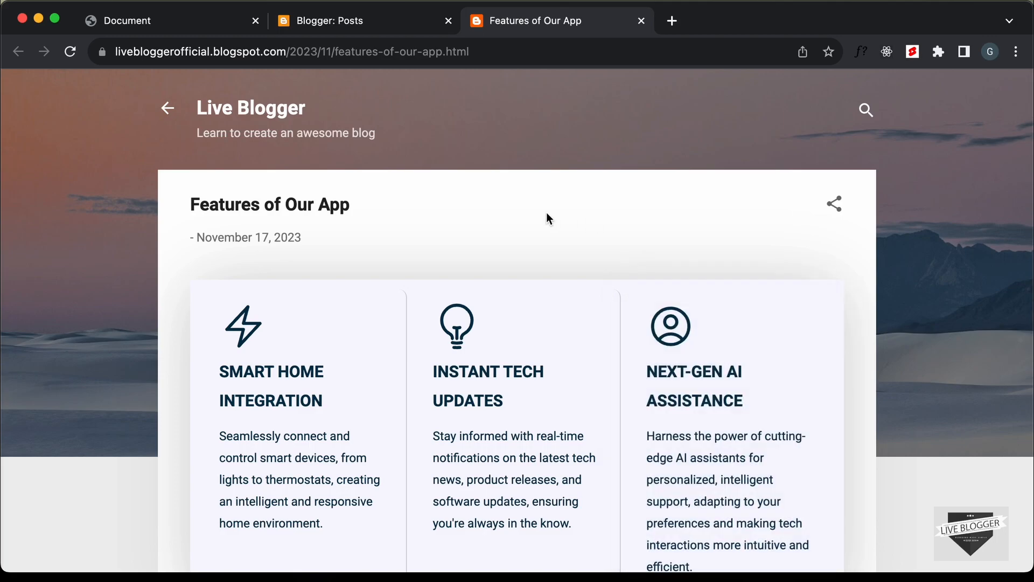
scroll(down, 3)
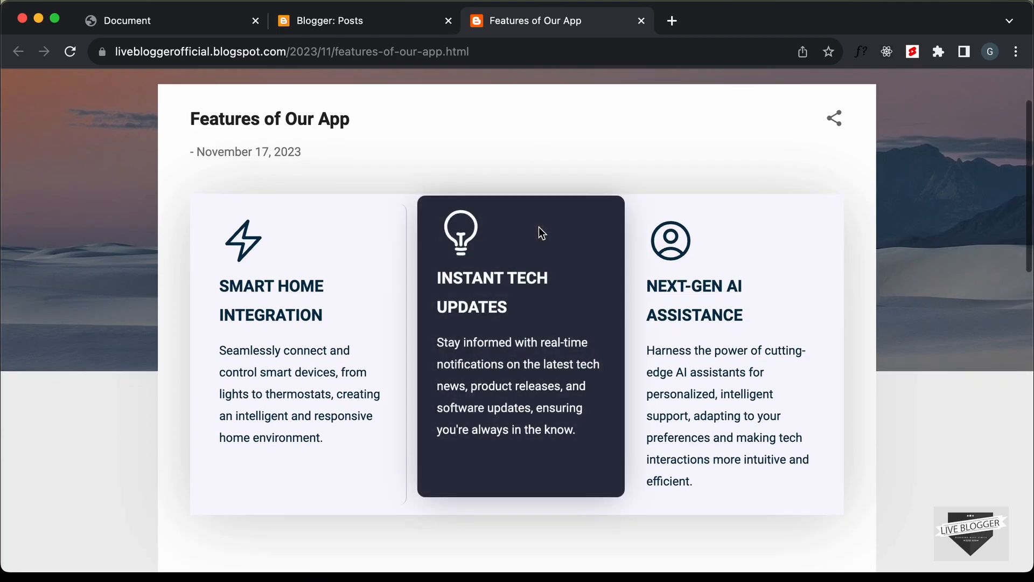